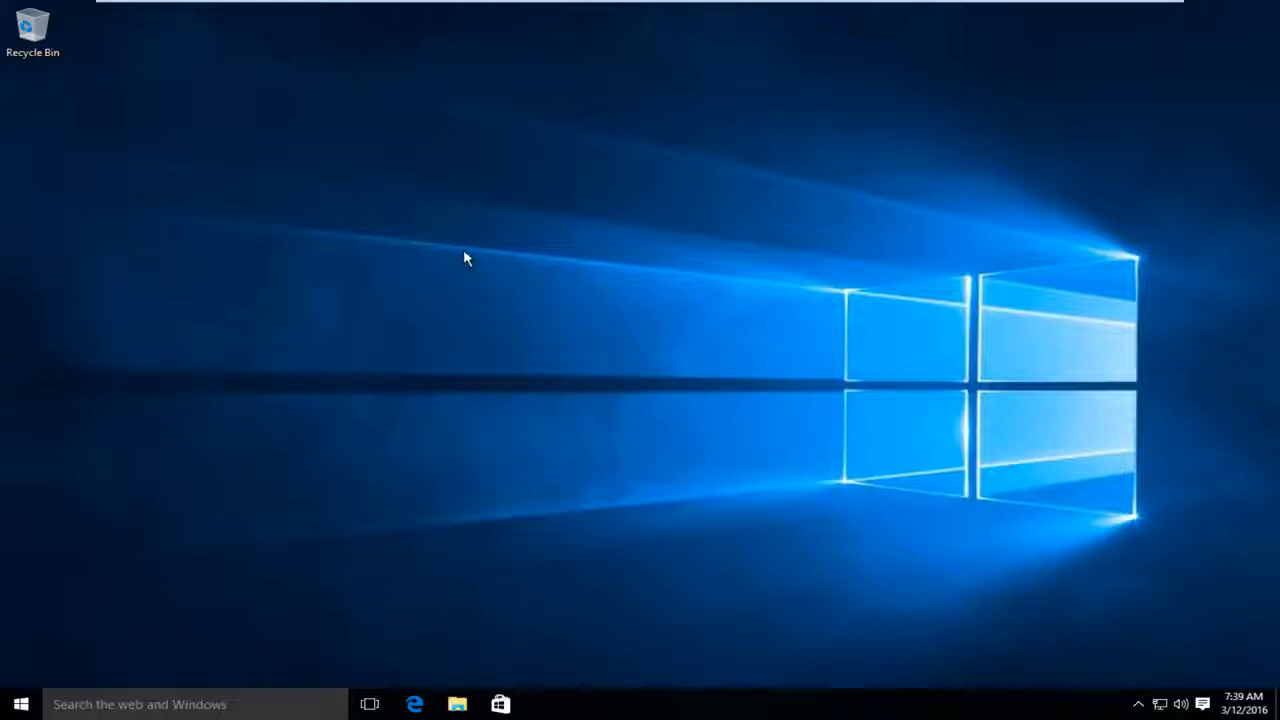
pyautogui.moveTo(415, 257)
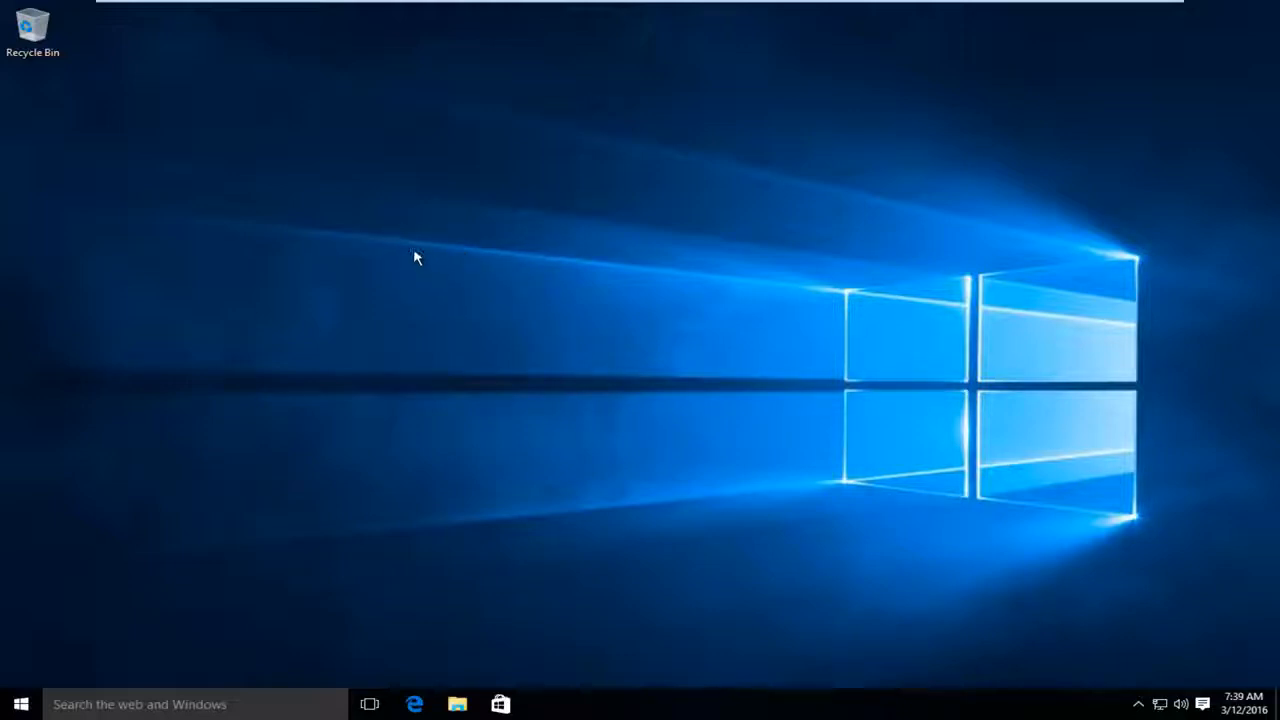
pyautogui.moveTo(408, 251)
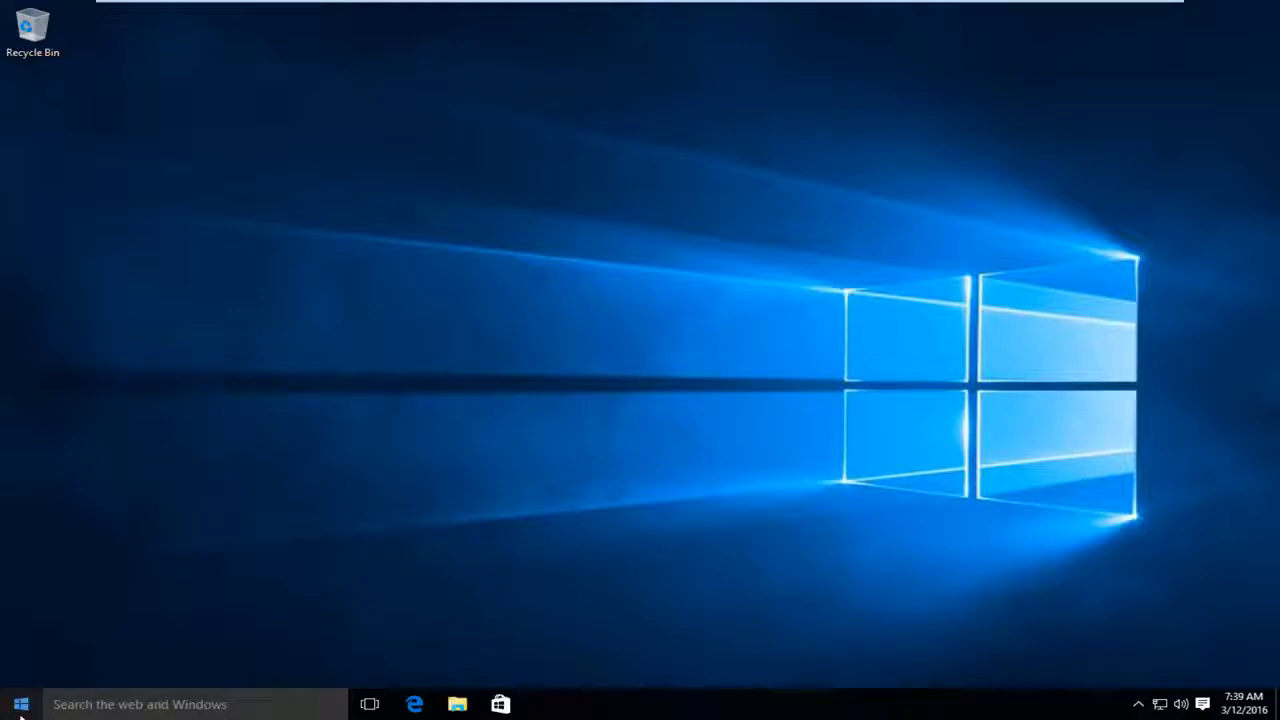
# - Launch Windows Settings from the Start menu
pyautogui.click(20, 704)
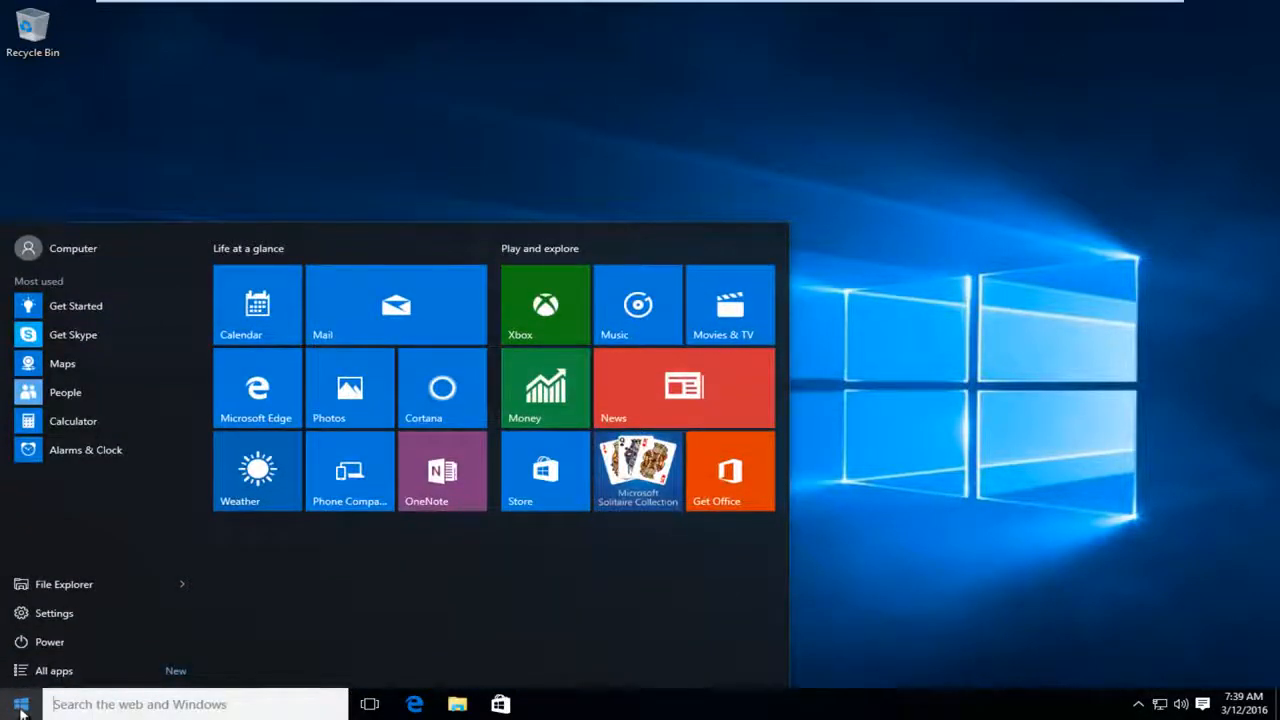
pyautogui.moveTo(83, 619)
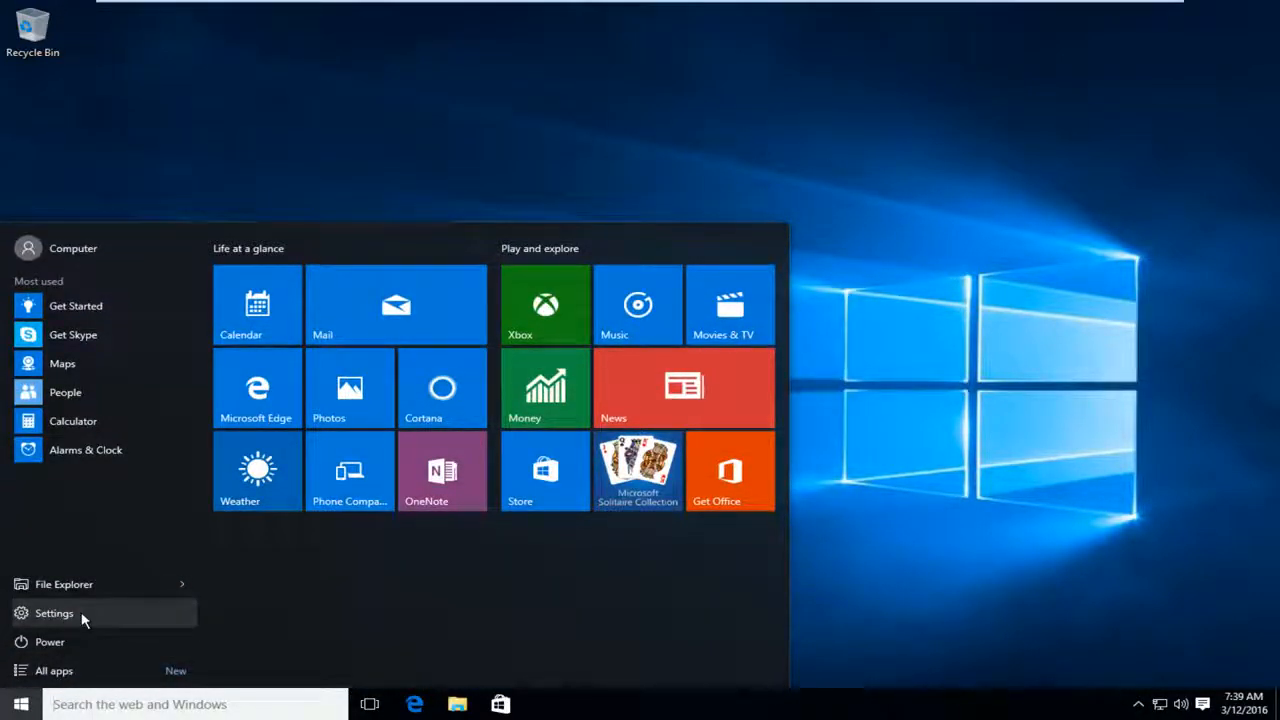
pyautogui.click(54, 613)
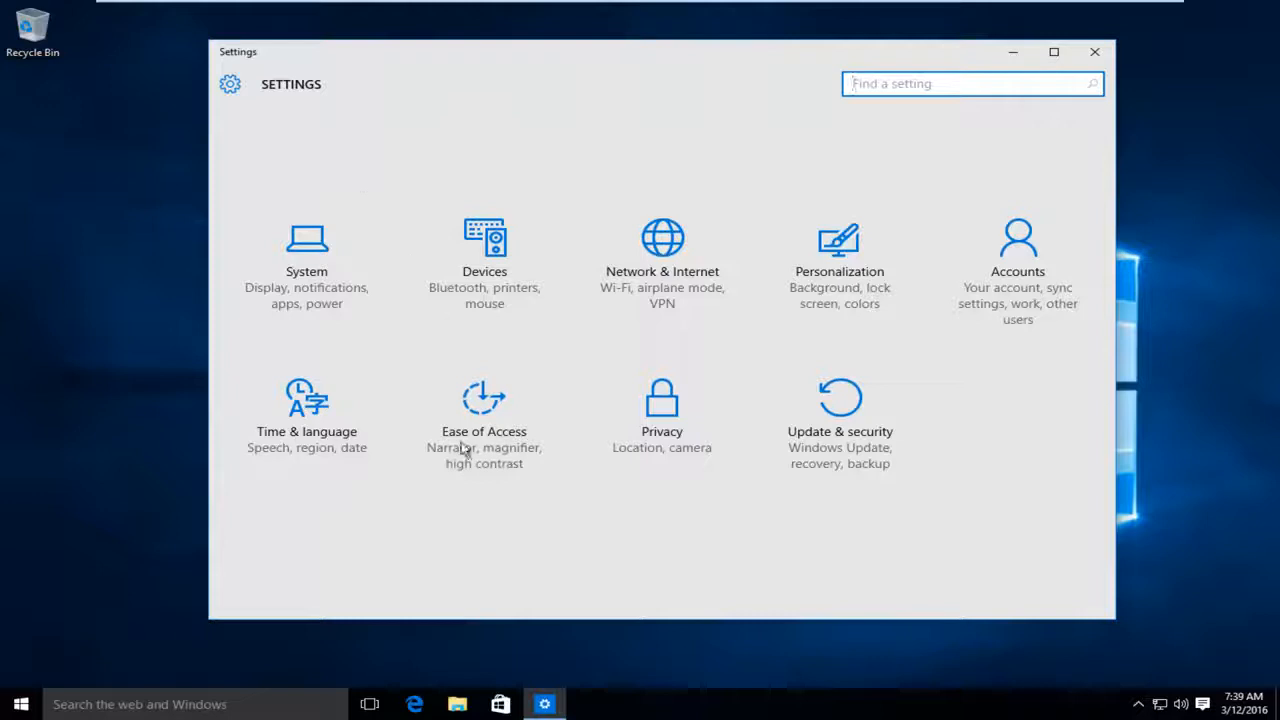
pyautogui.moveTo(484, 430)
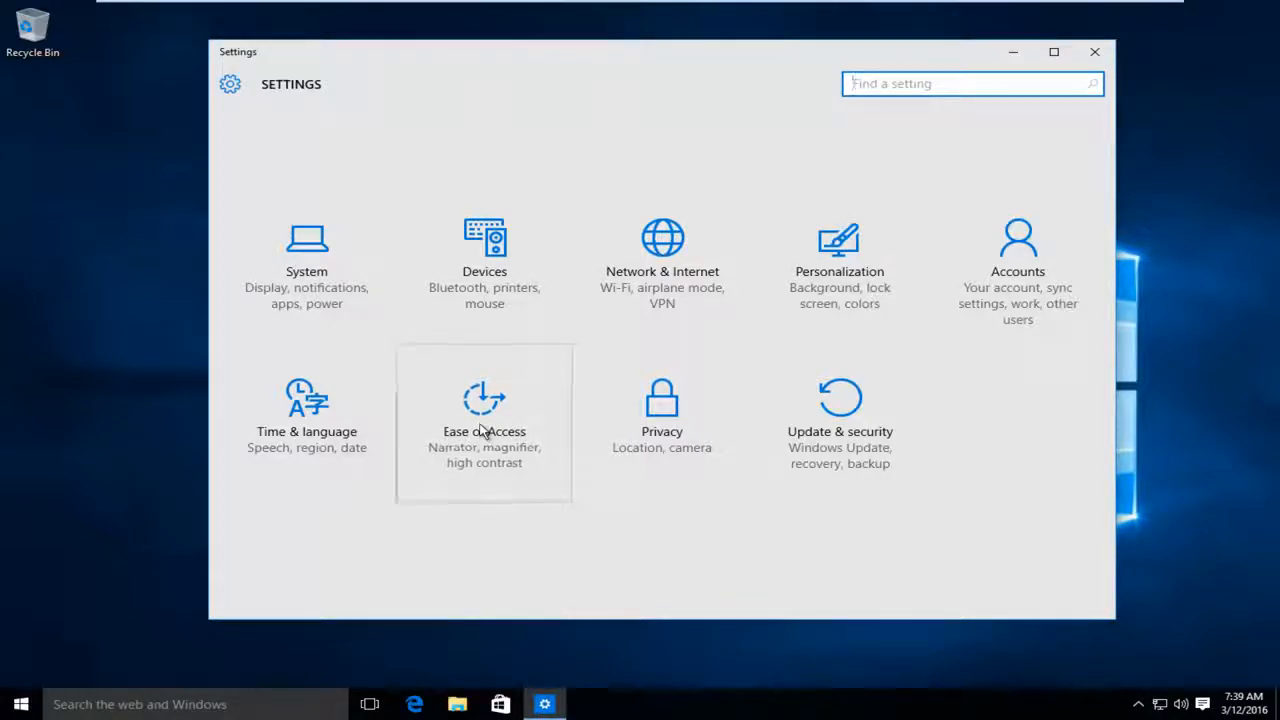
# - Go to Ease of Access and select the Mouse page
pyautogui.click(484, 410)
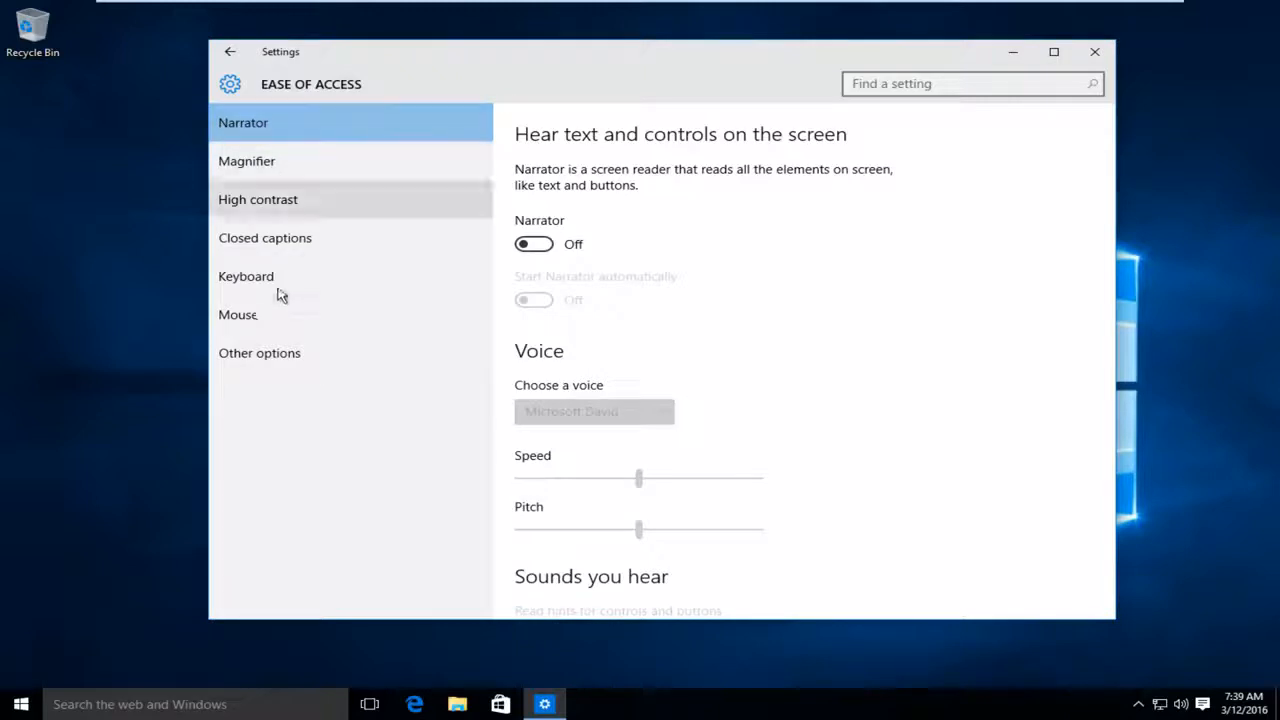
pyautogui.moveTo(238, 315)
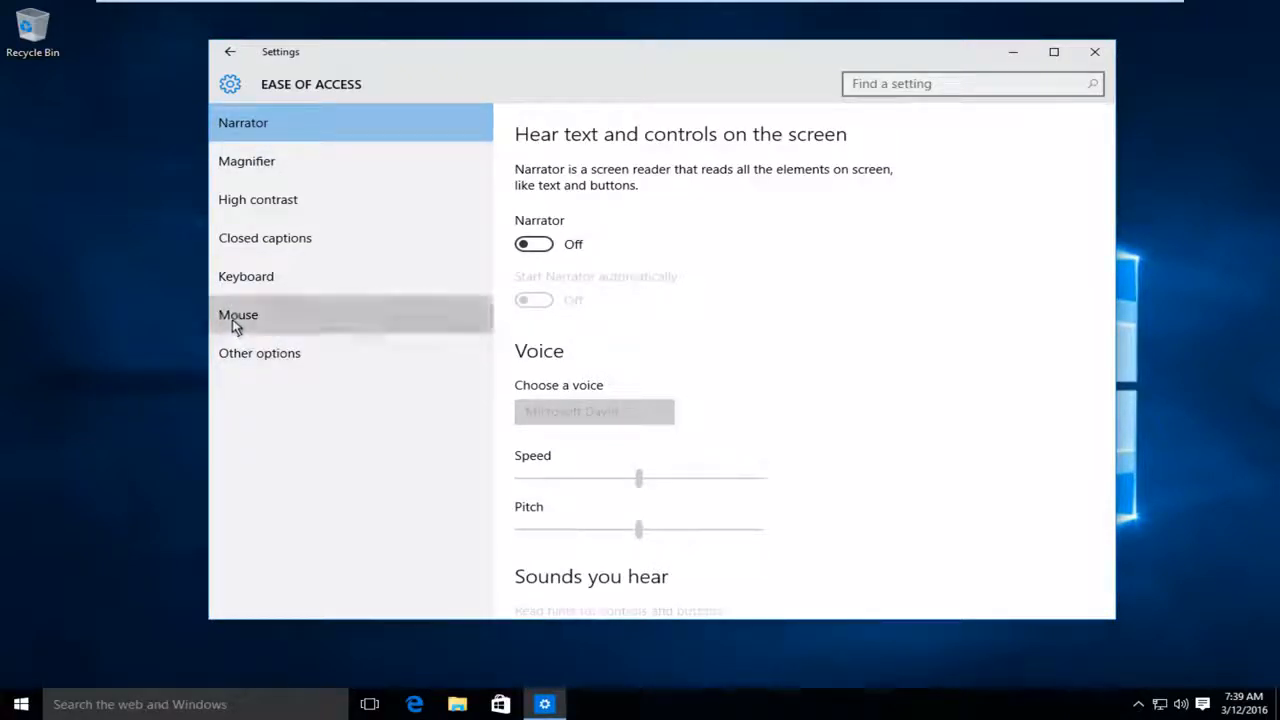
pyautogui.click(238, 314)
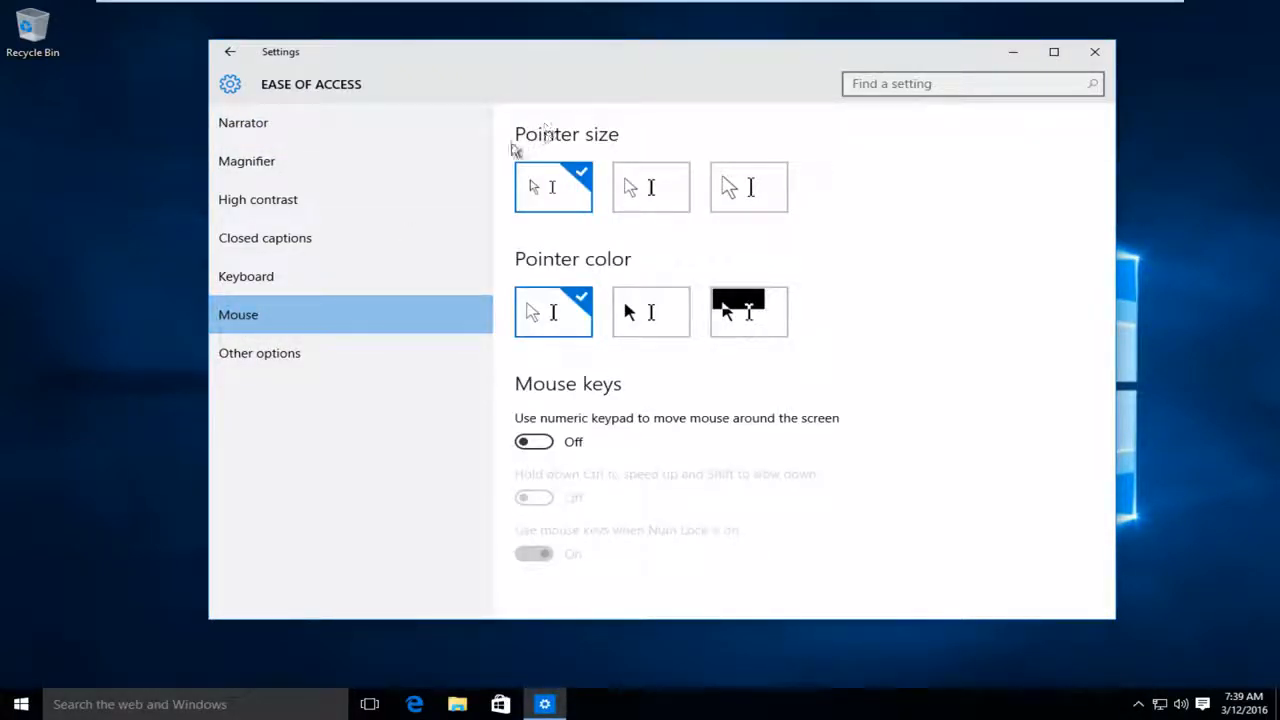
pyautogui.moveTo(640, 143)
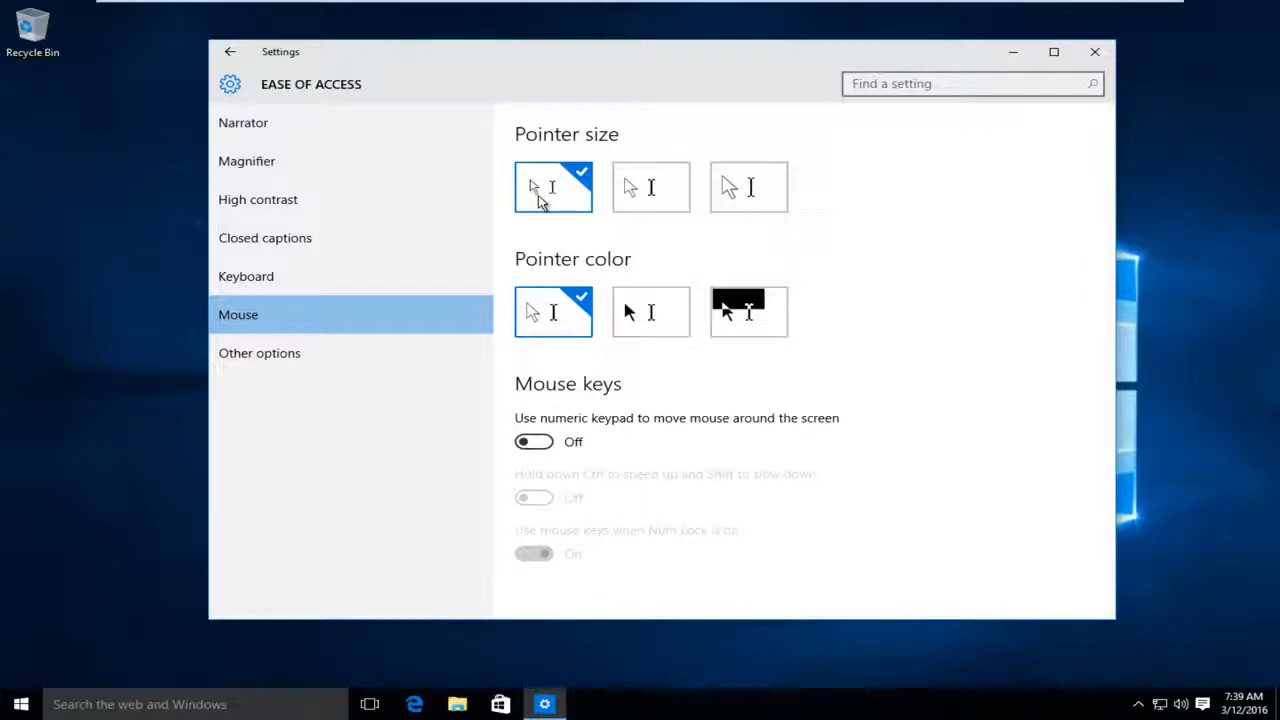
pyautogui.moveTo(570, 185)
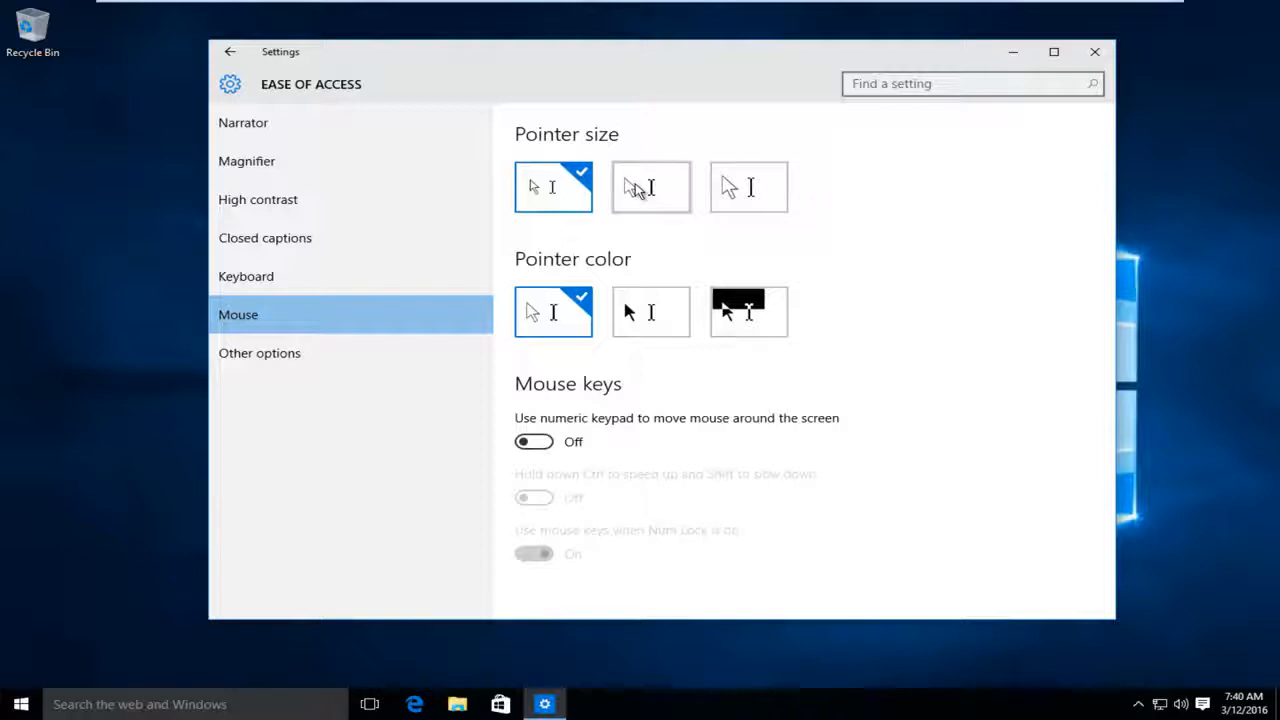
# - Set Pointer size to the largest option and close the Settings window
pyautogui.click(650, 187)
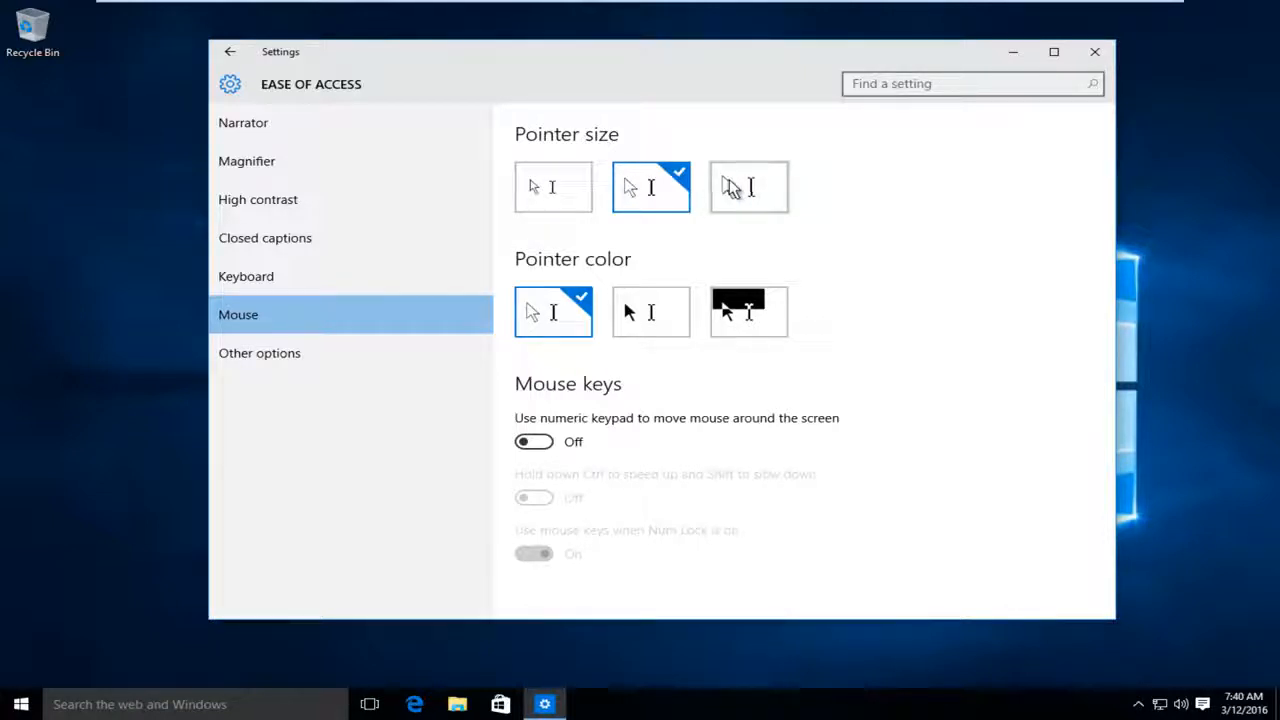
pyautogui.click(748, 187)
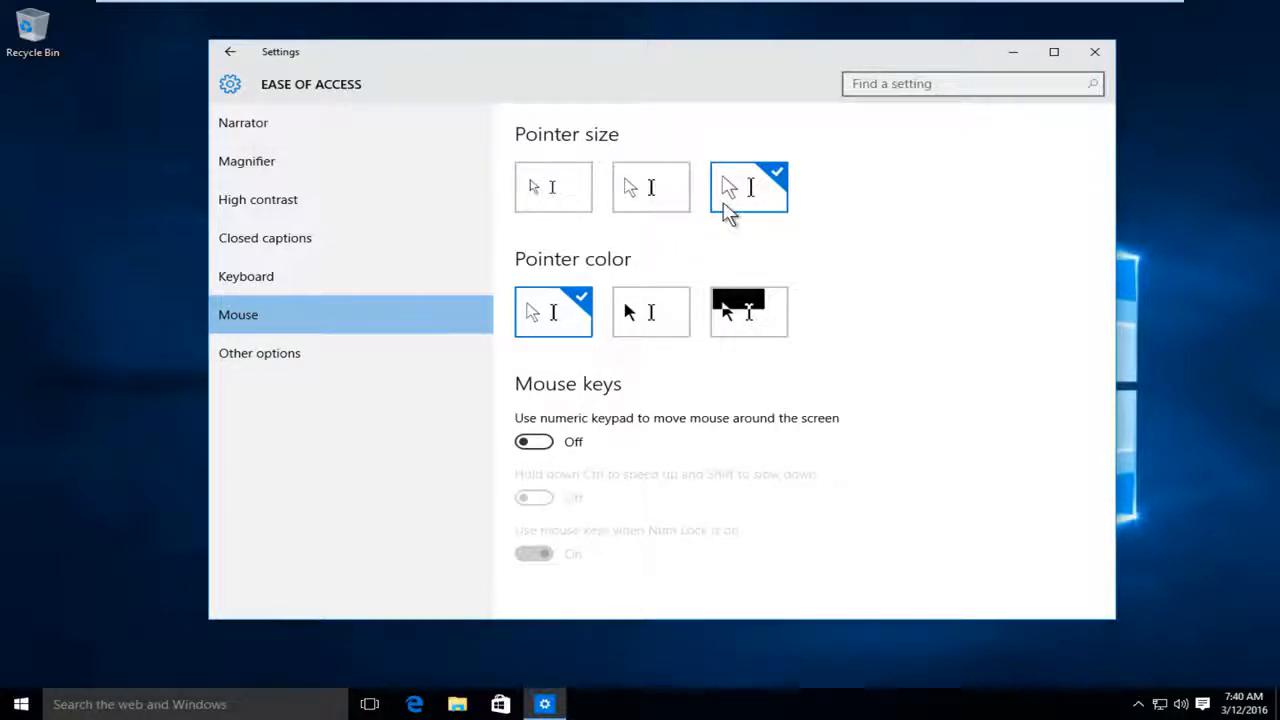
pyautogui.moveTo(968, 138)
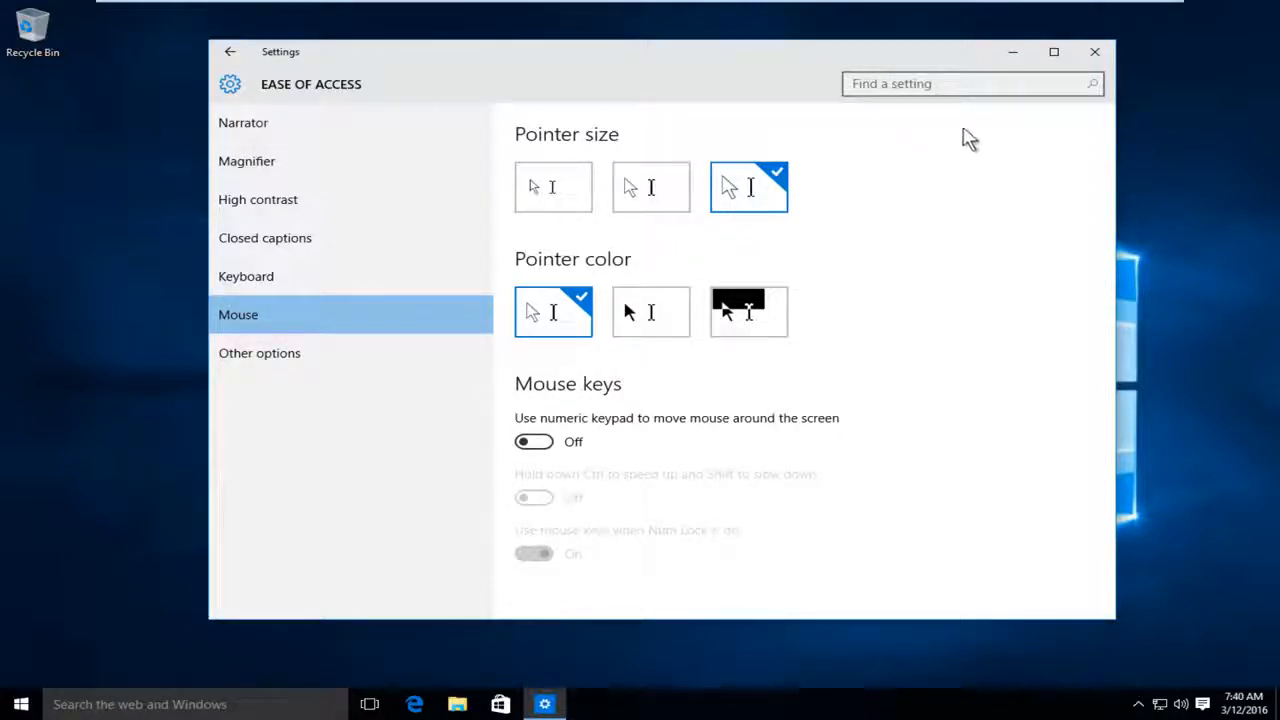
pyautogui.click(1094, 51)
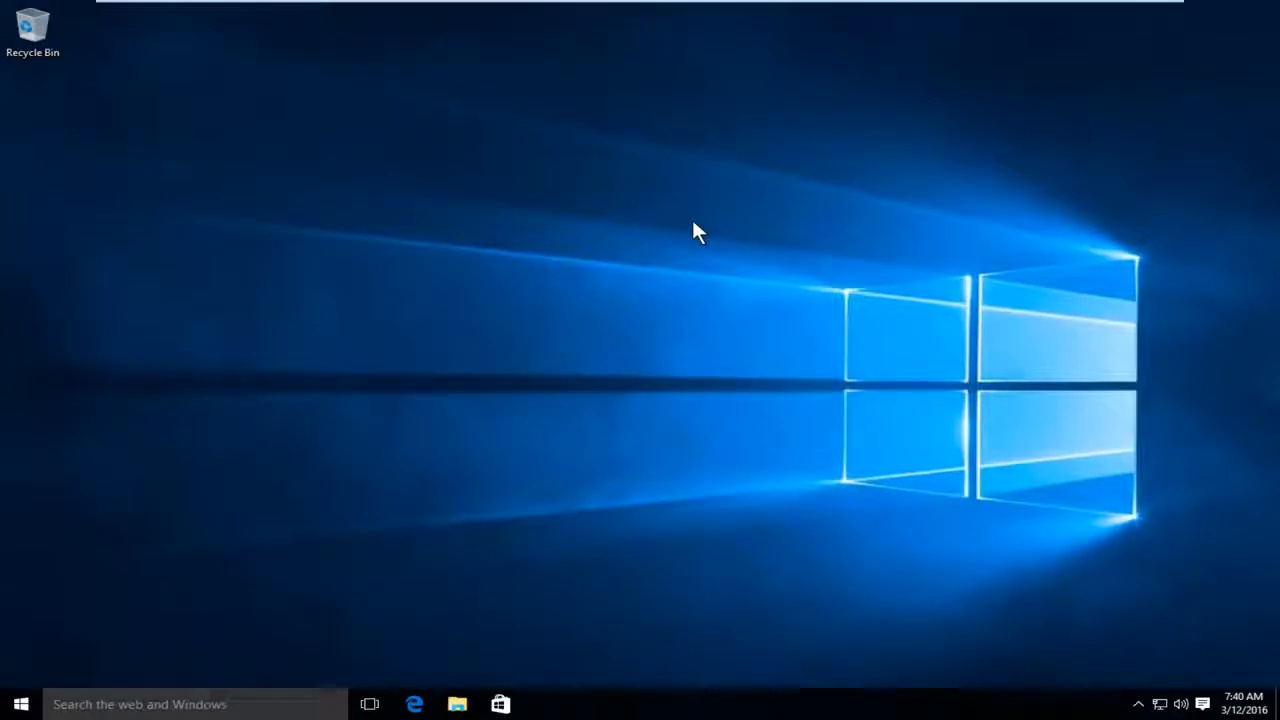